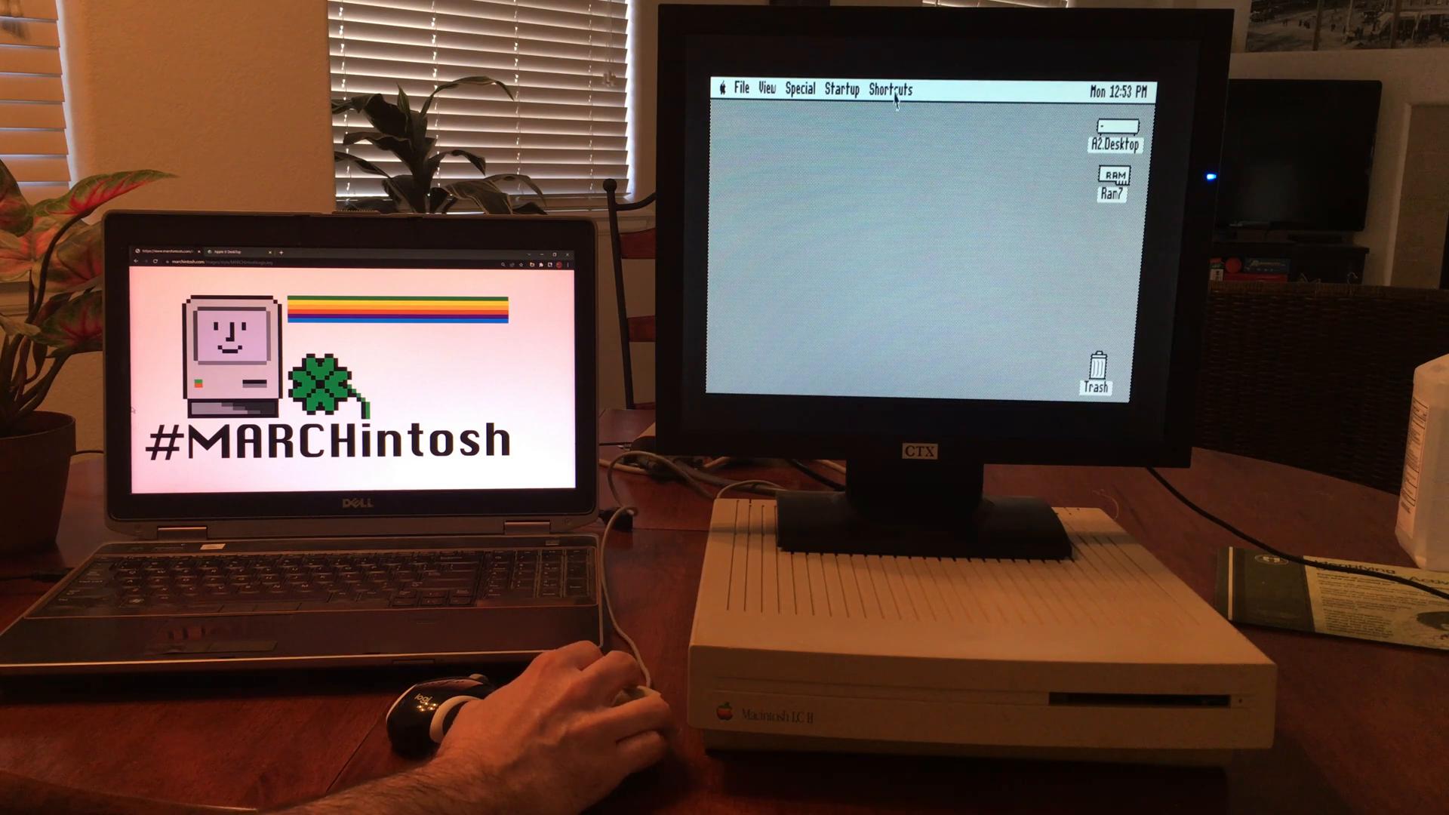
# - Browse the Startup and View menus, then open the A2.Desktop disk window
pyautogui.click(841, 89)
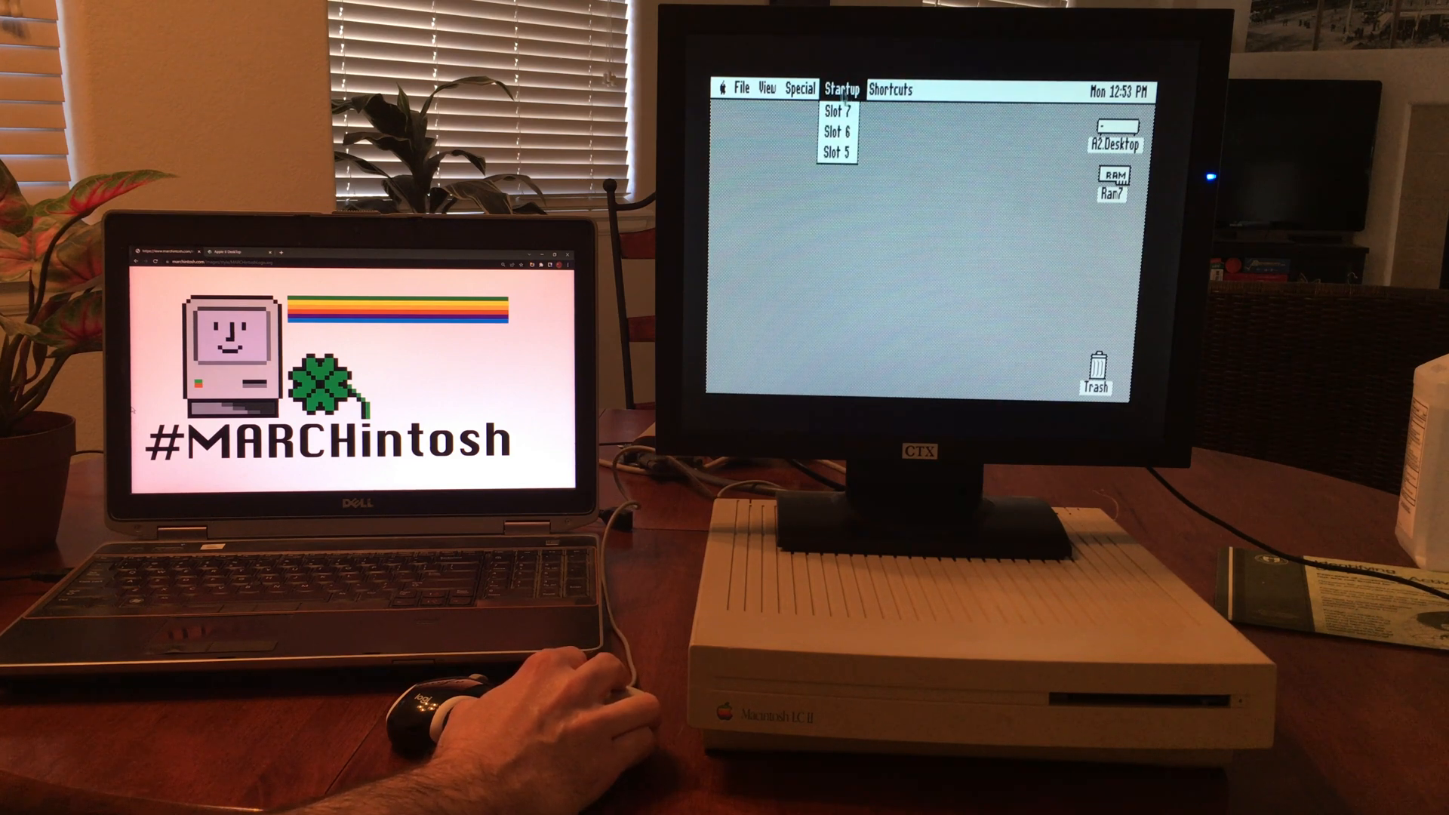
pyautogui.click(766, 89)
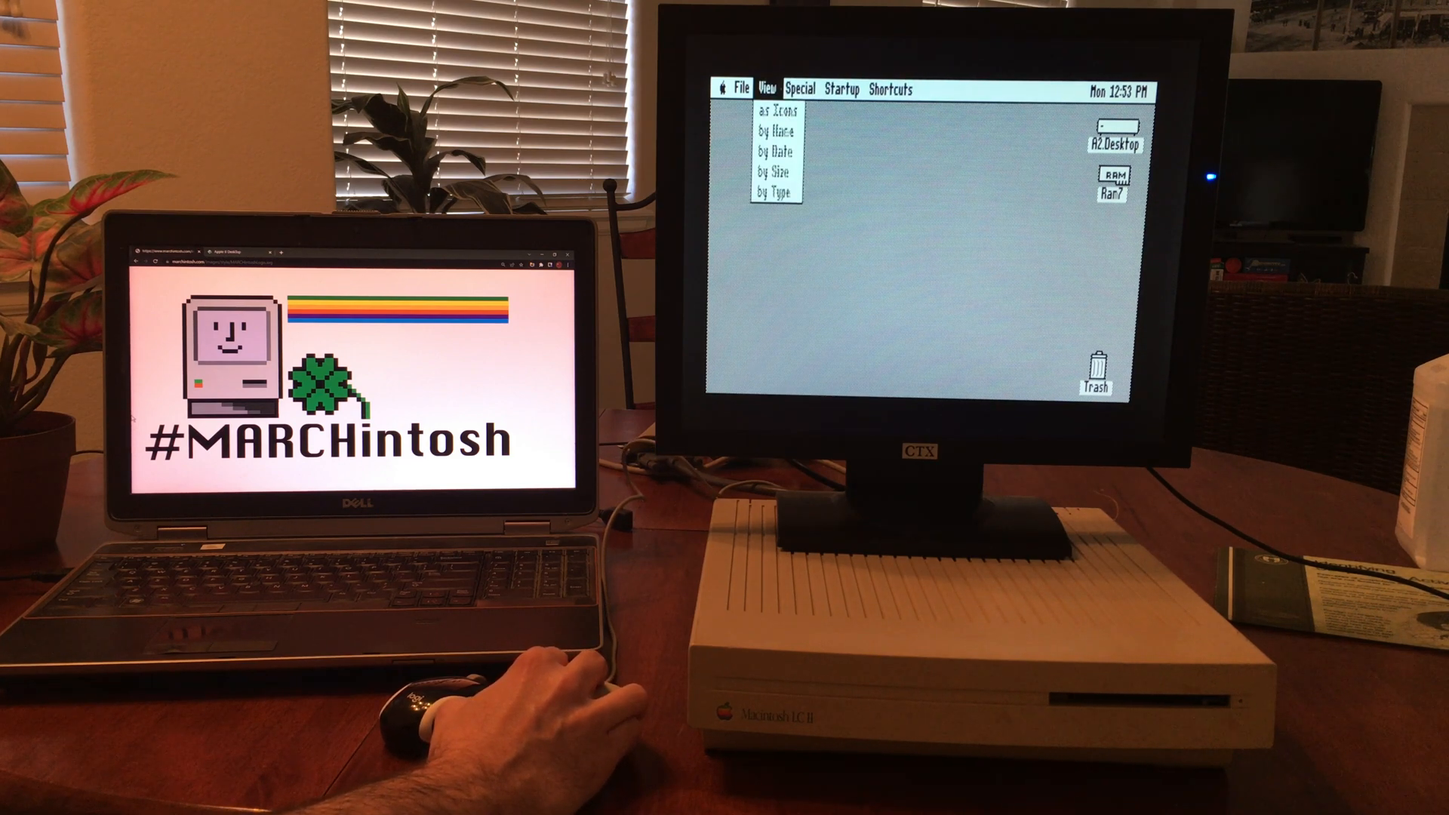
pyautogui.click(740, 89)
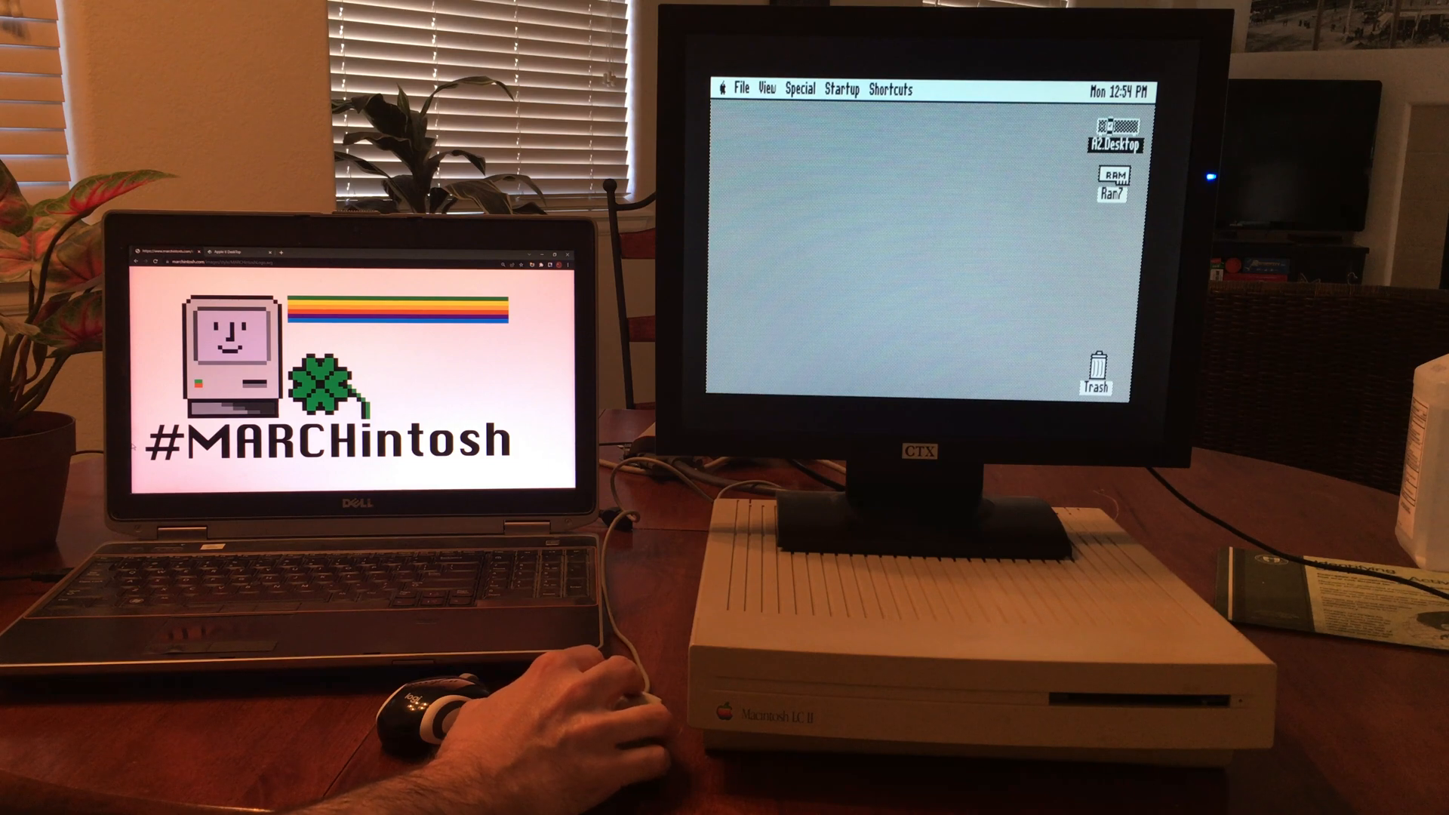
pyautogui.doubleClick(1121, 138)
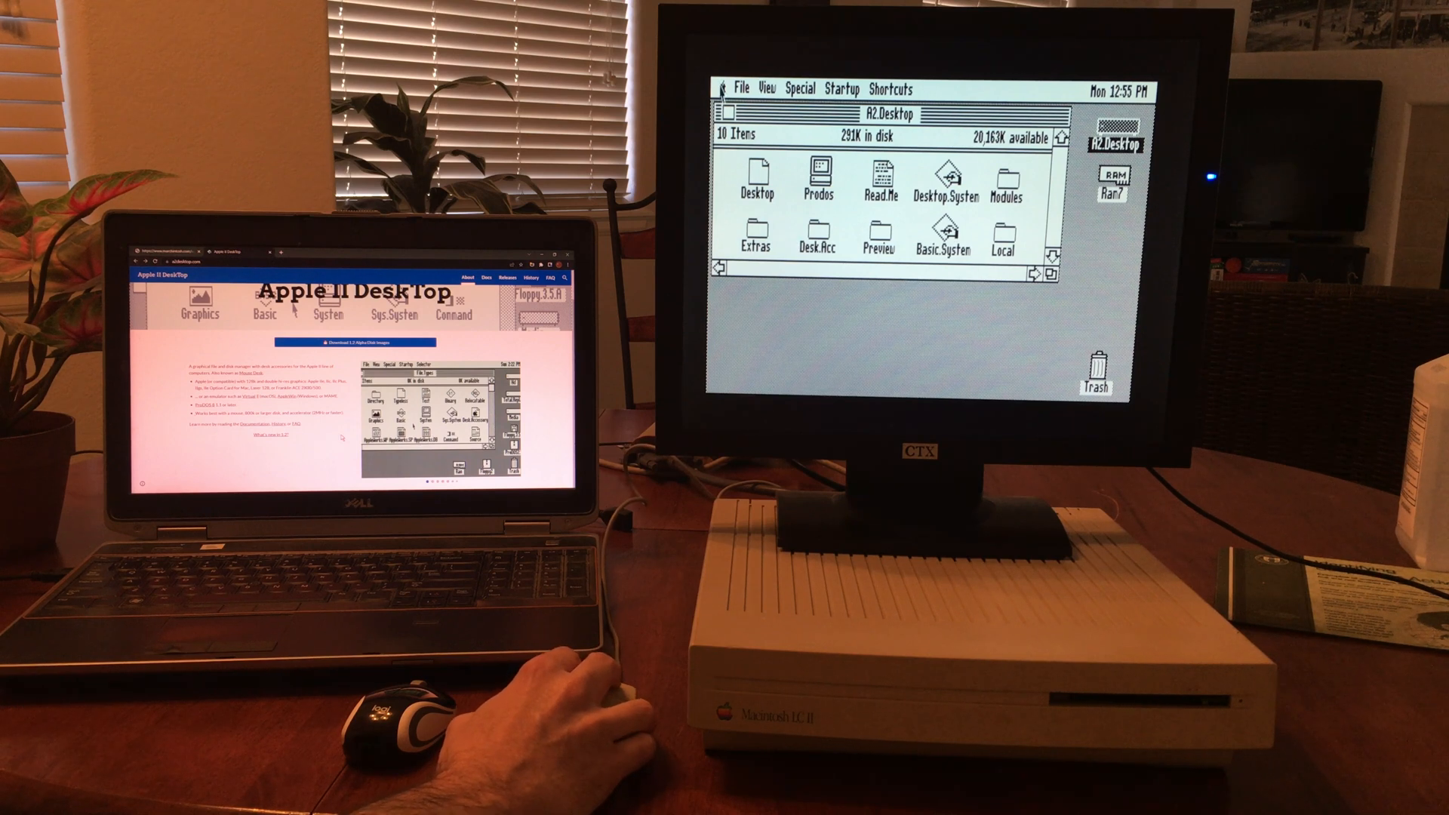
pyautogui.click(724, 88)
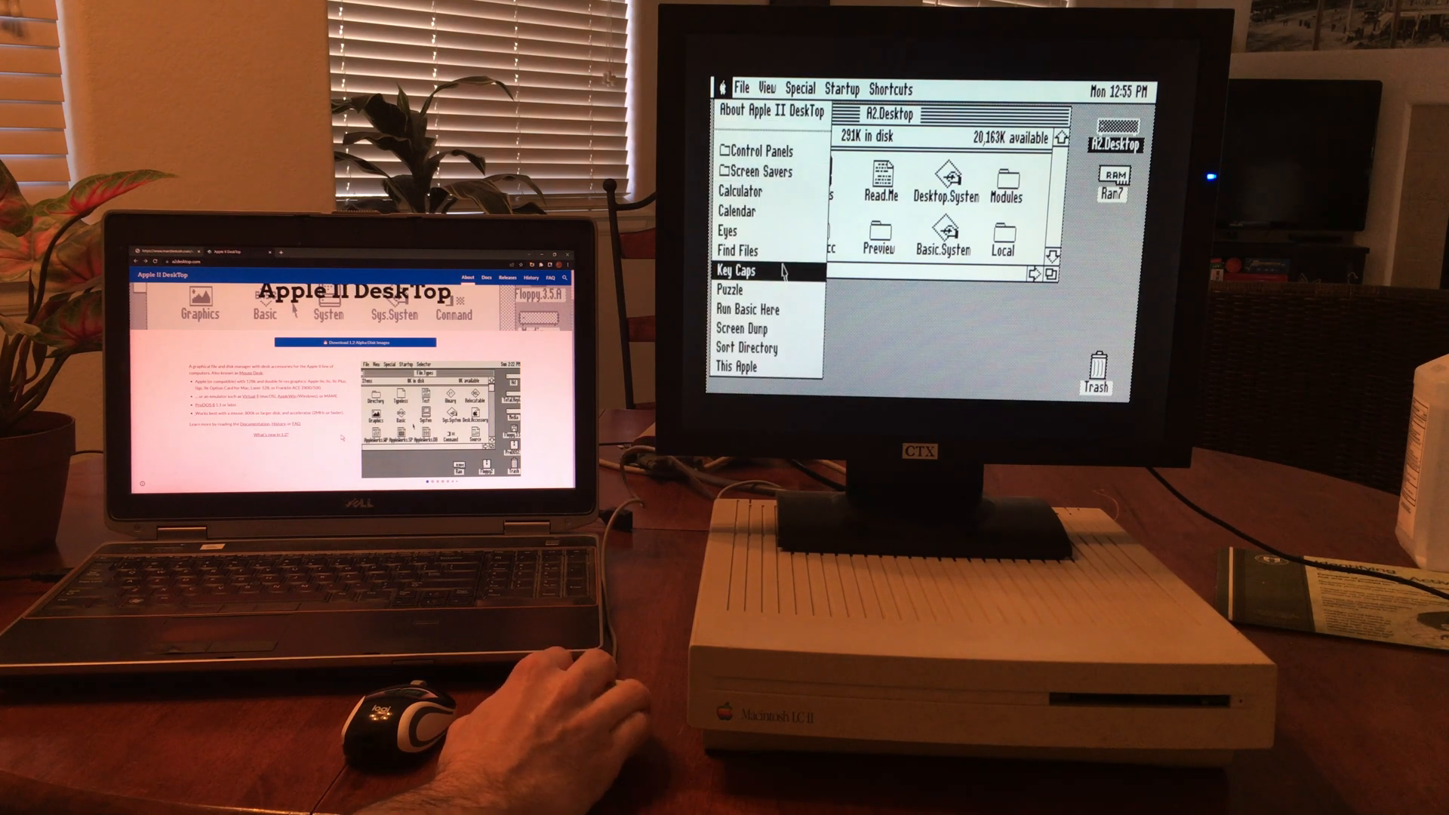
pyautogui.moveTo(749, 289)
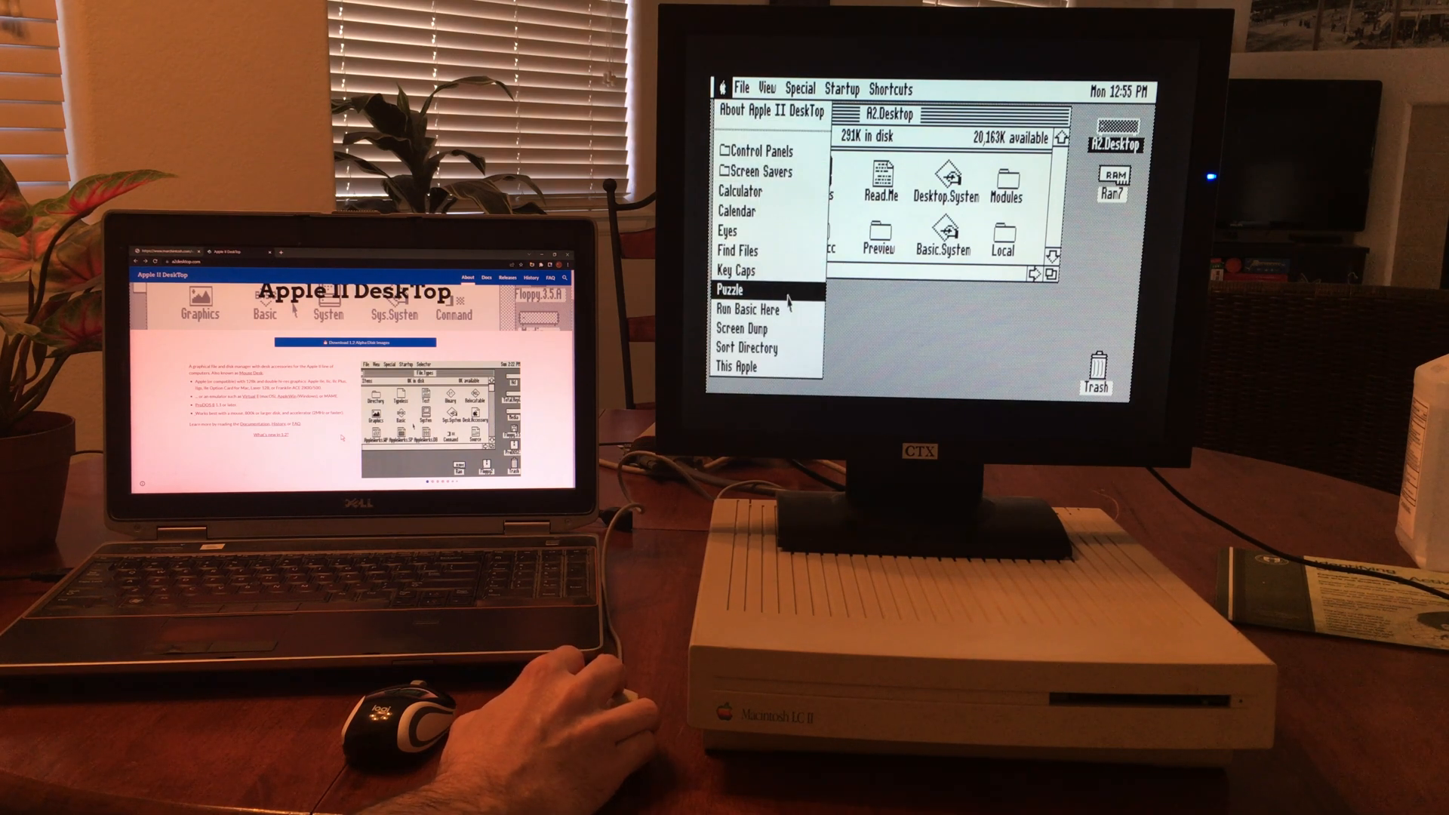
pyautogui.click(726, 290)
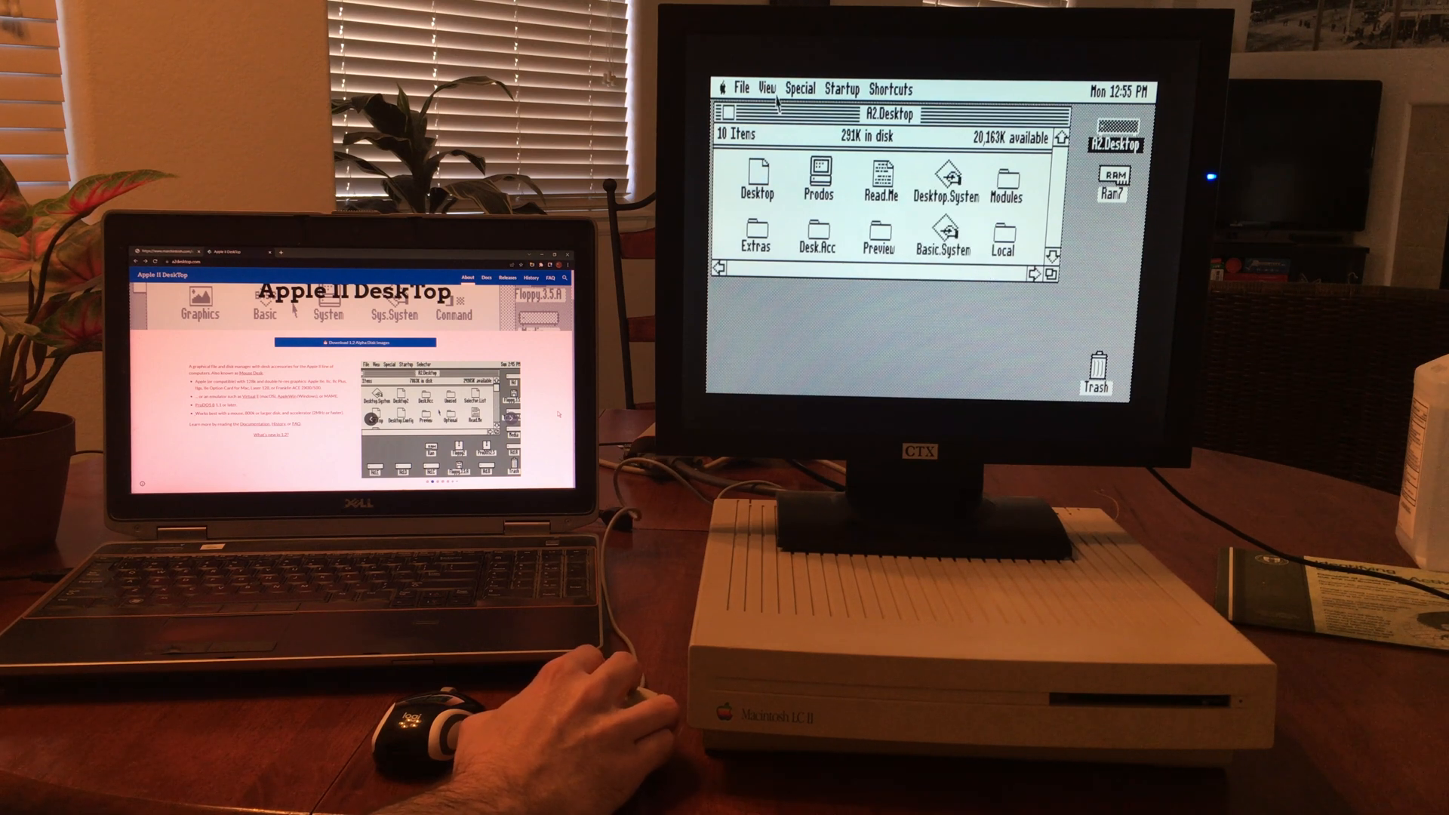
pyautogui.click(725, 89)
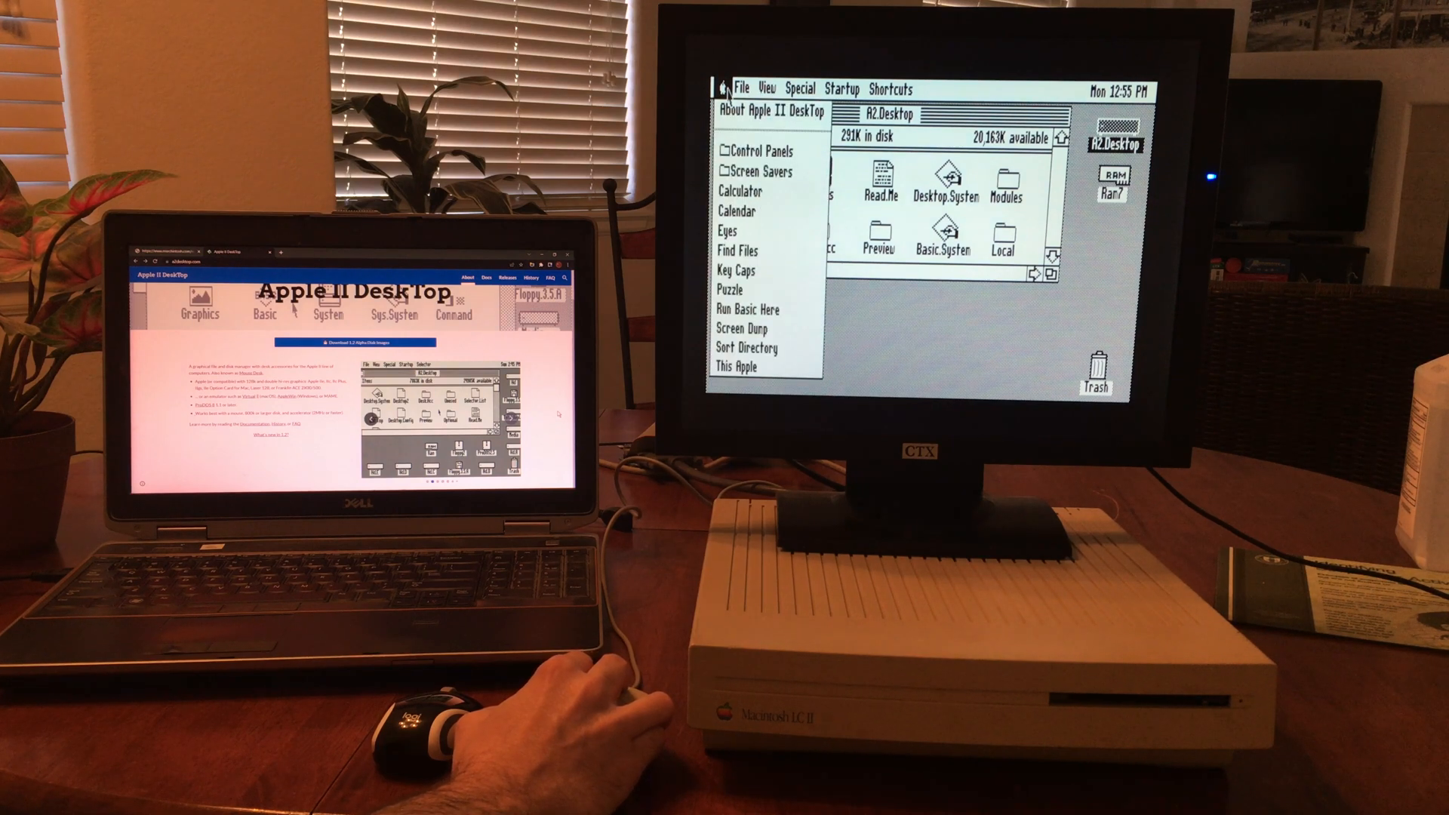
pyautogui.moveTo(747, 367)
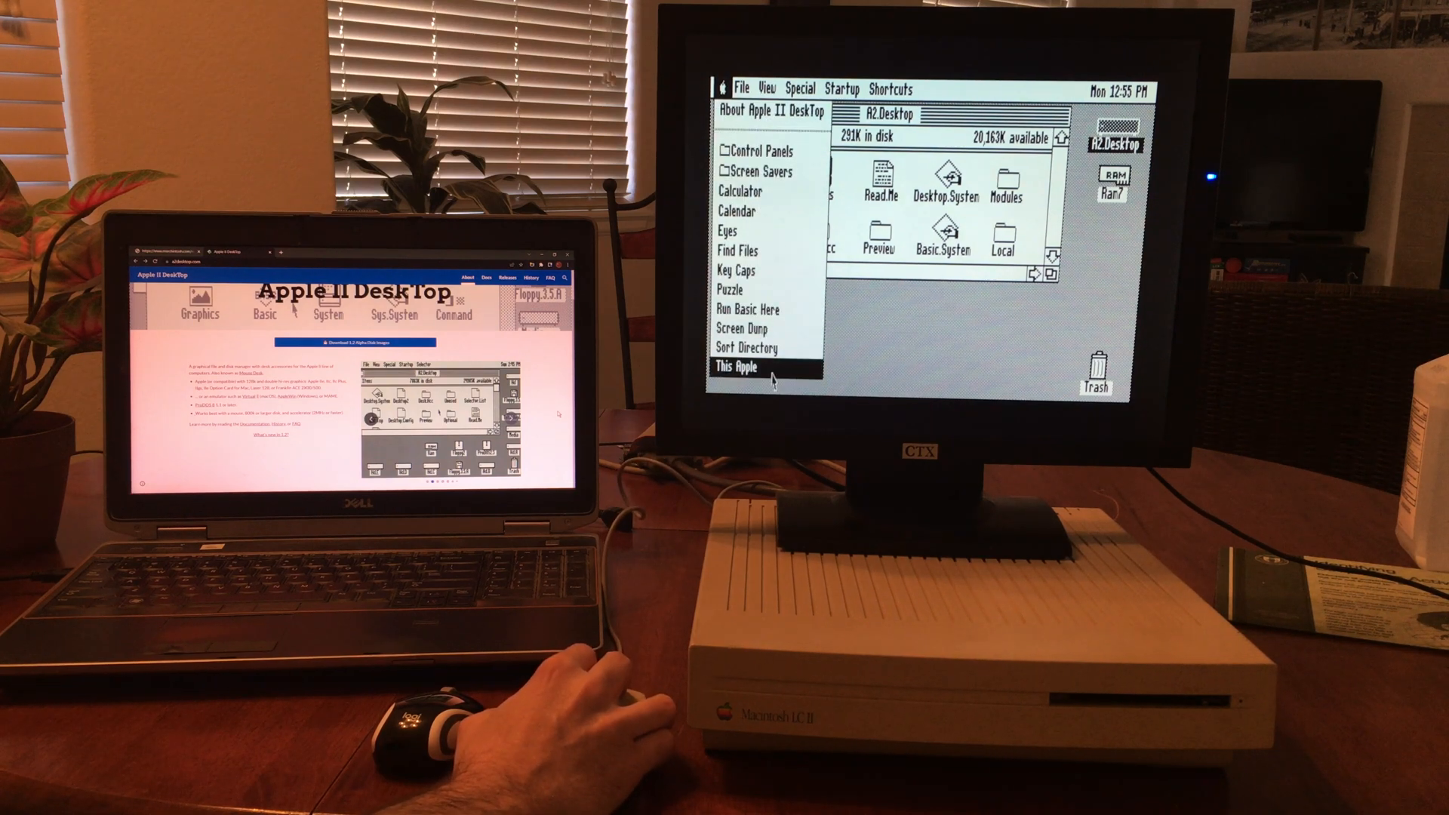
pyautogui.click(733, 365)
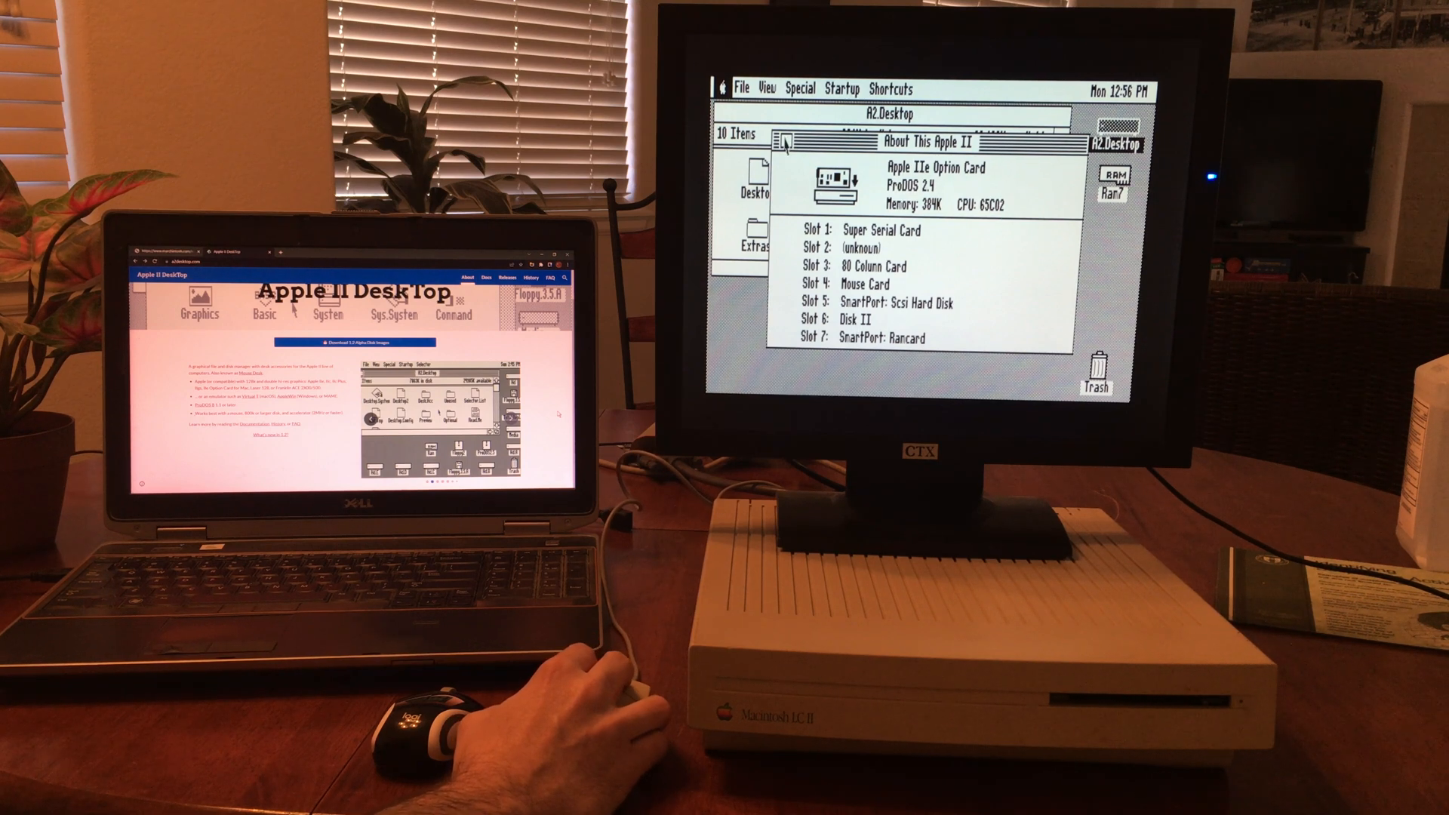
pyautogui.click(782, 140)
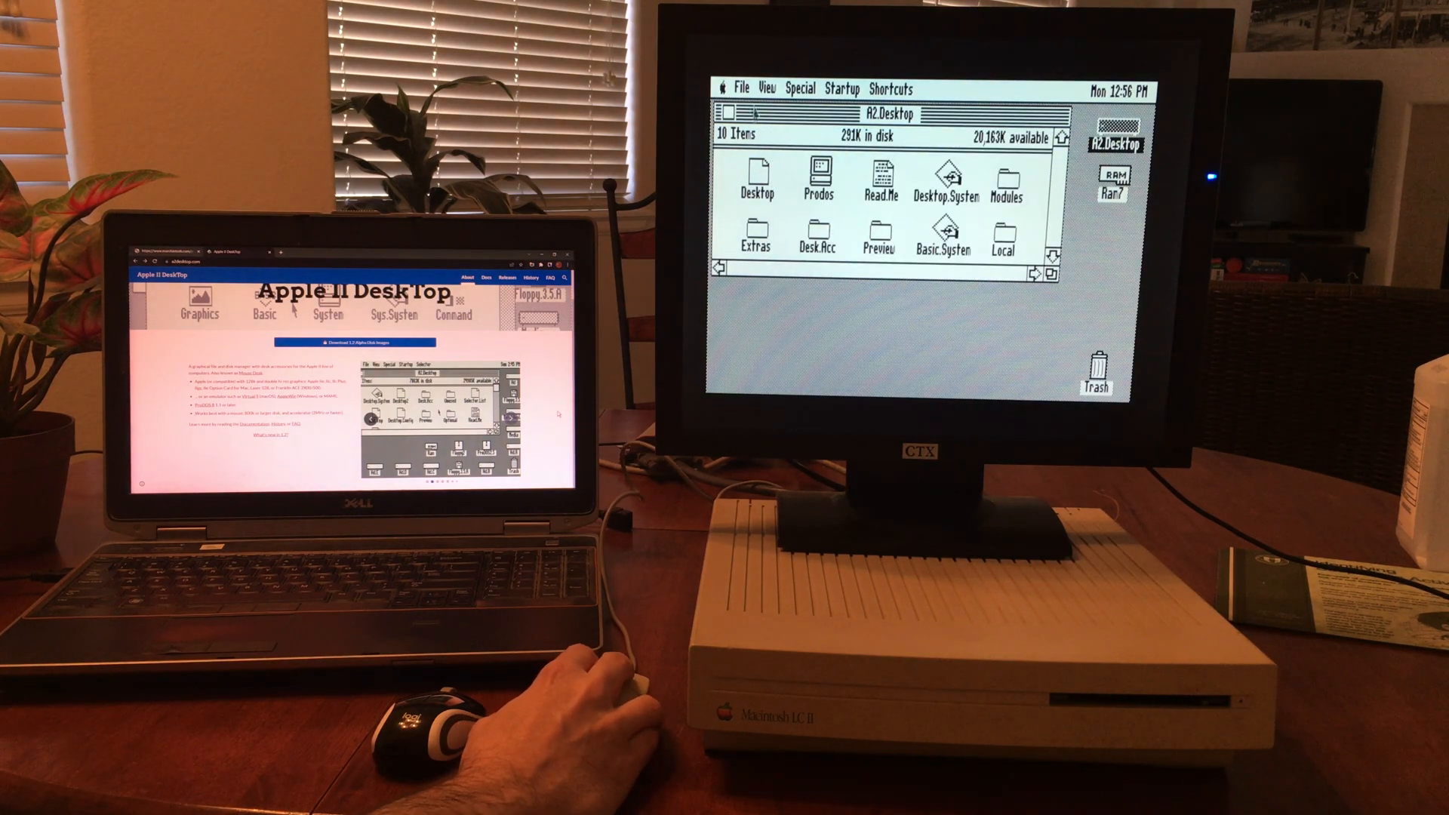
# - Open the Screen.Savers folder from the Apple menu and start Flying.Toasters
pyautogui.click(724, 88)
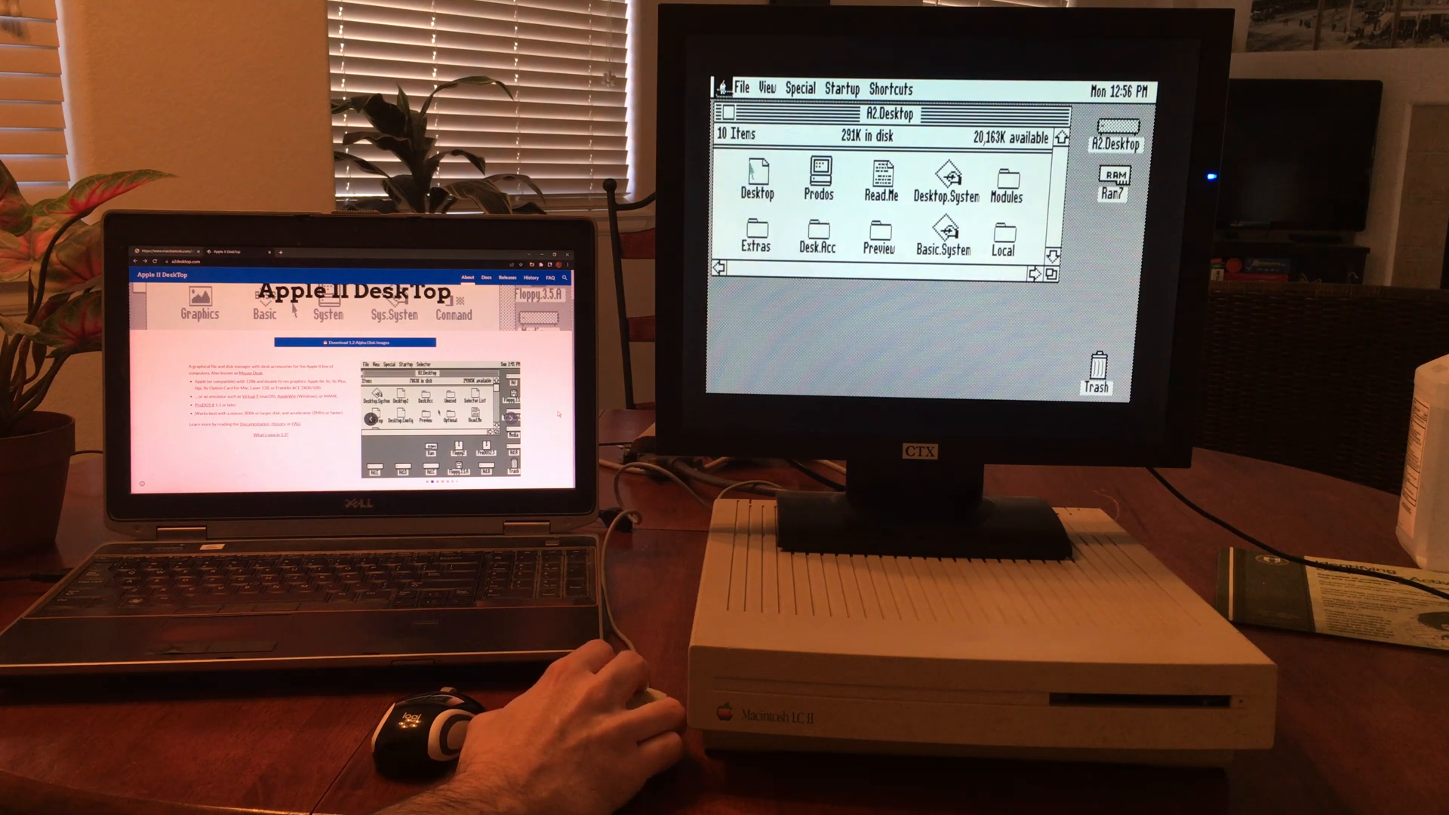
pyautogui.doubleClick(1005, 177)
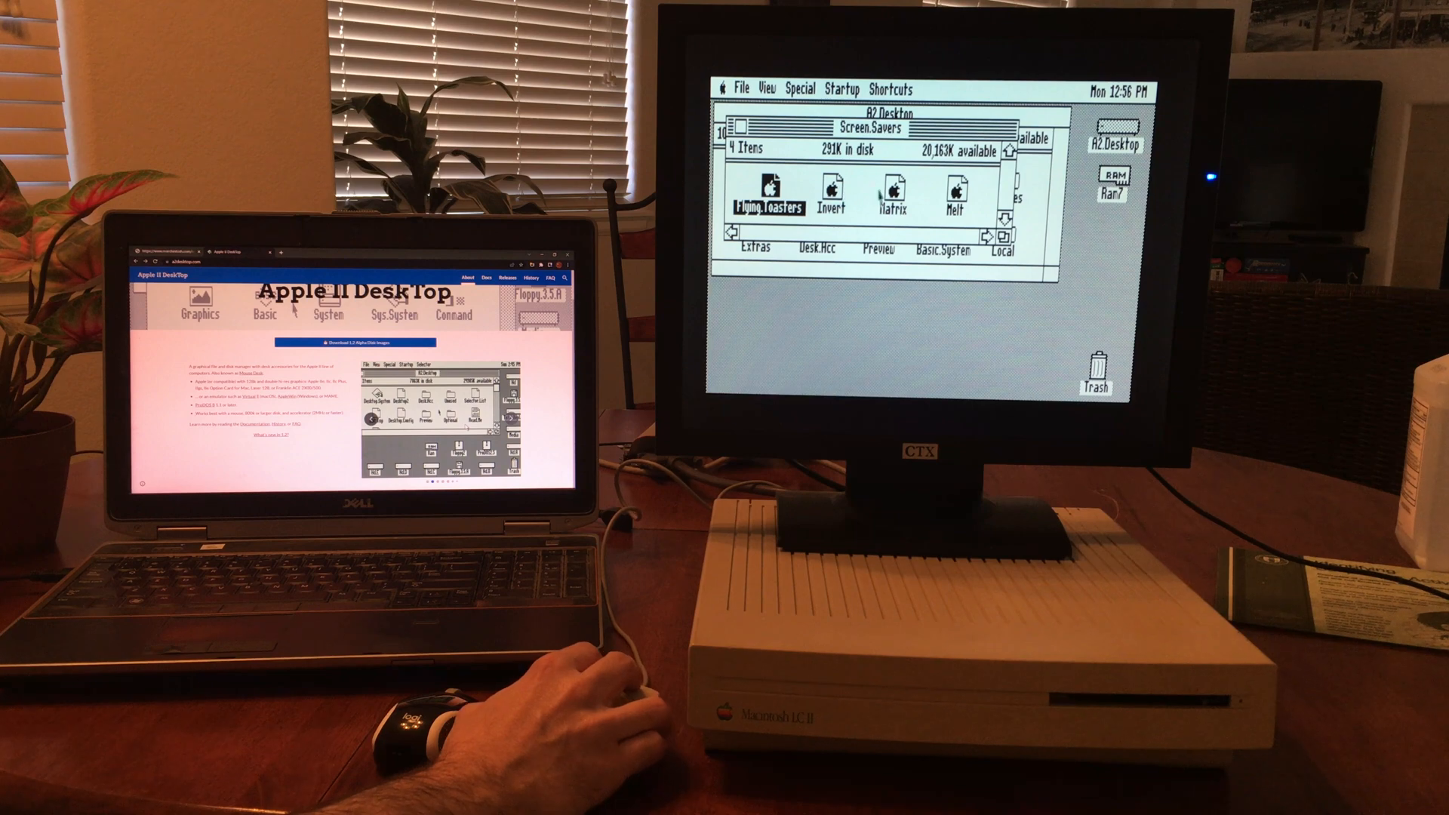
pyautogui.click(892, 190)
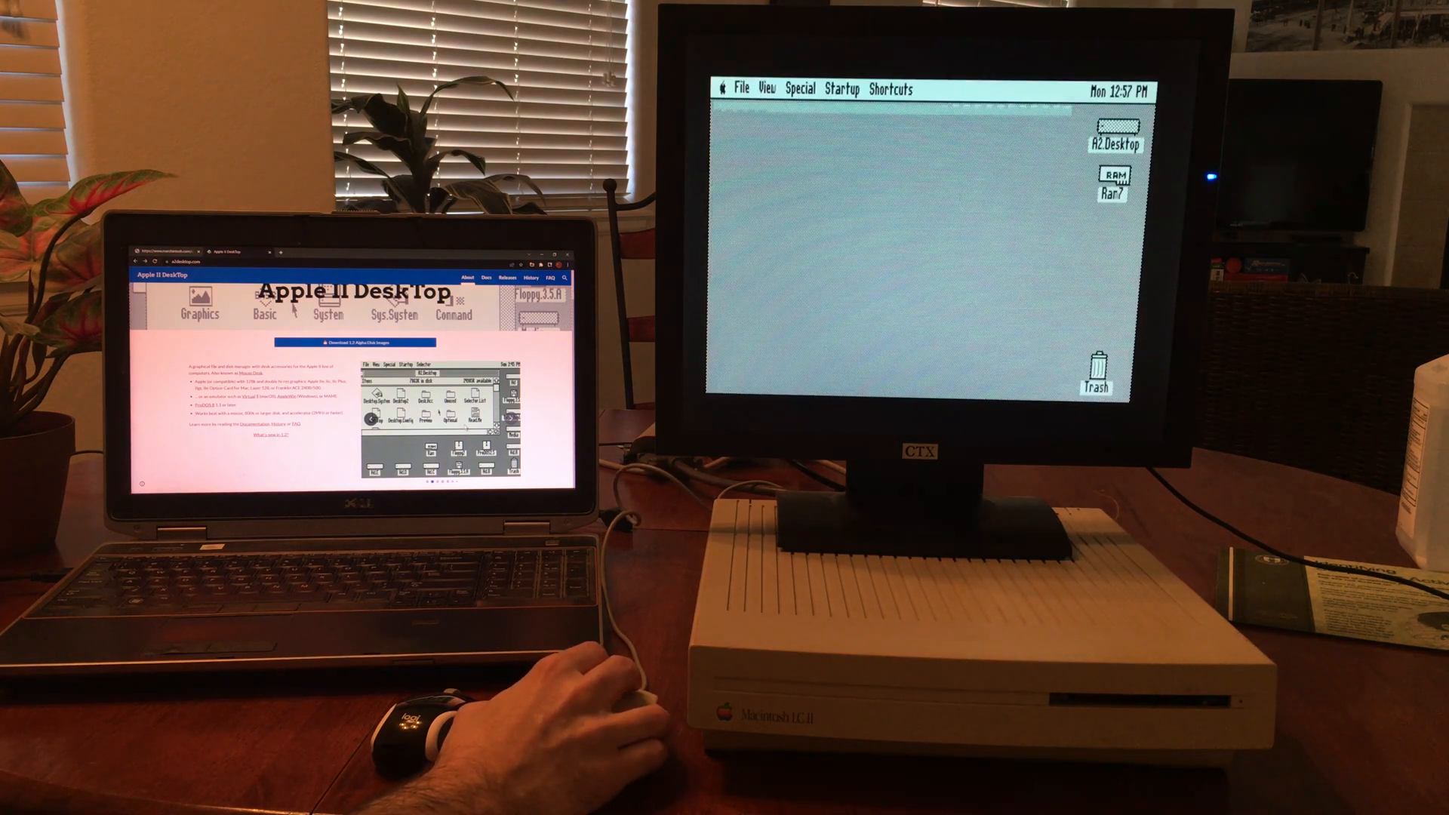
# - Run the Melt screen saver, then launch the Calculator desk accessory
pyautogui.doubleClick(1118, 129)
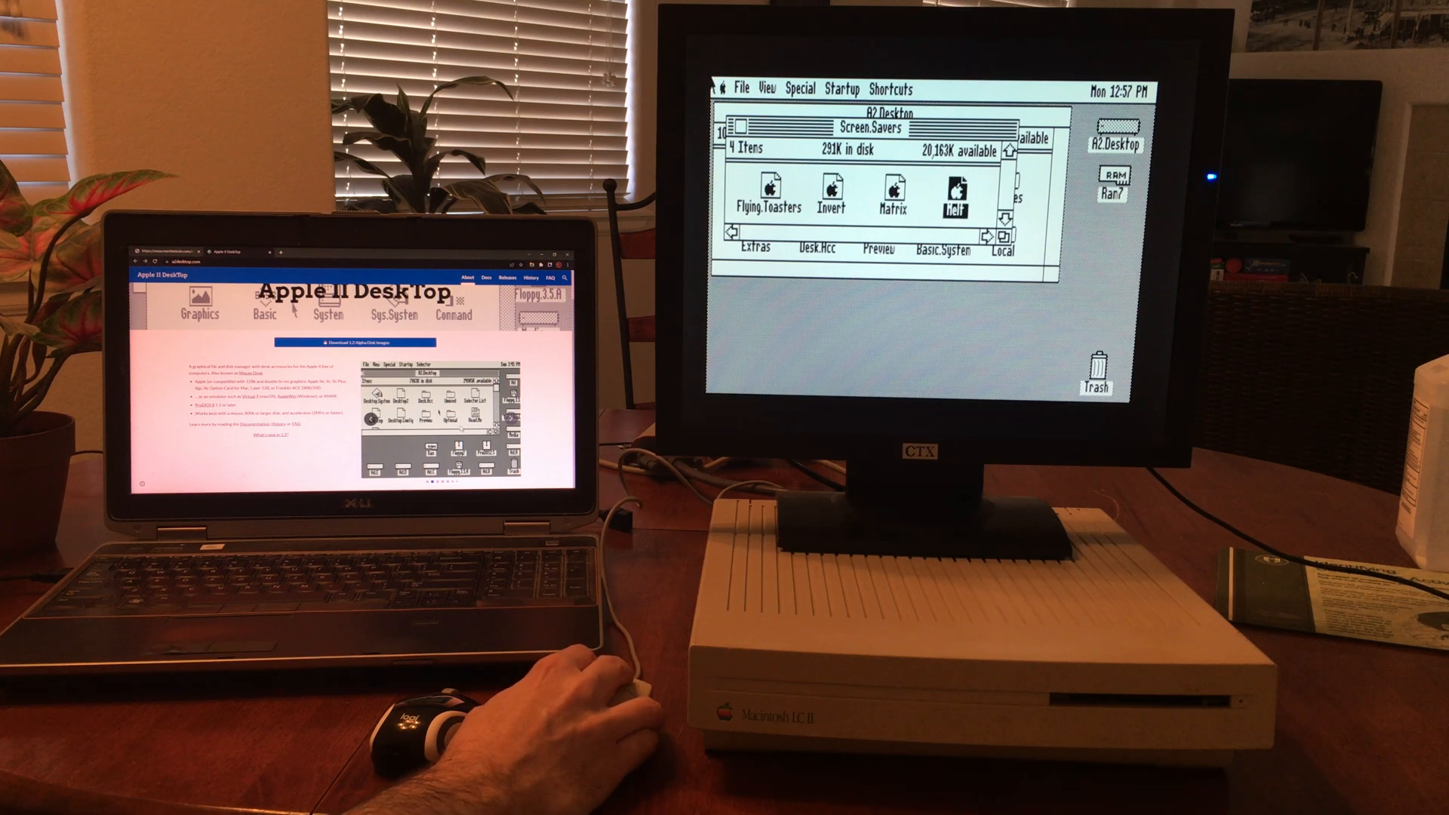
pyautogui.click(720, 87)
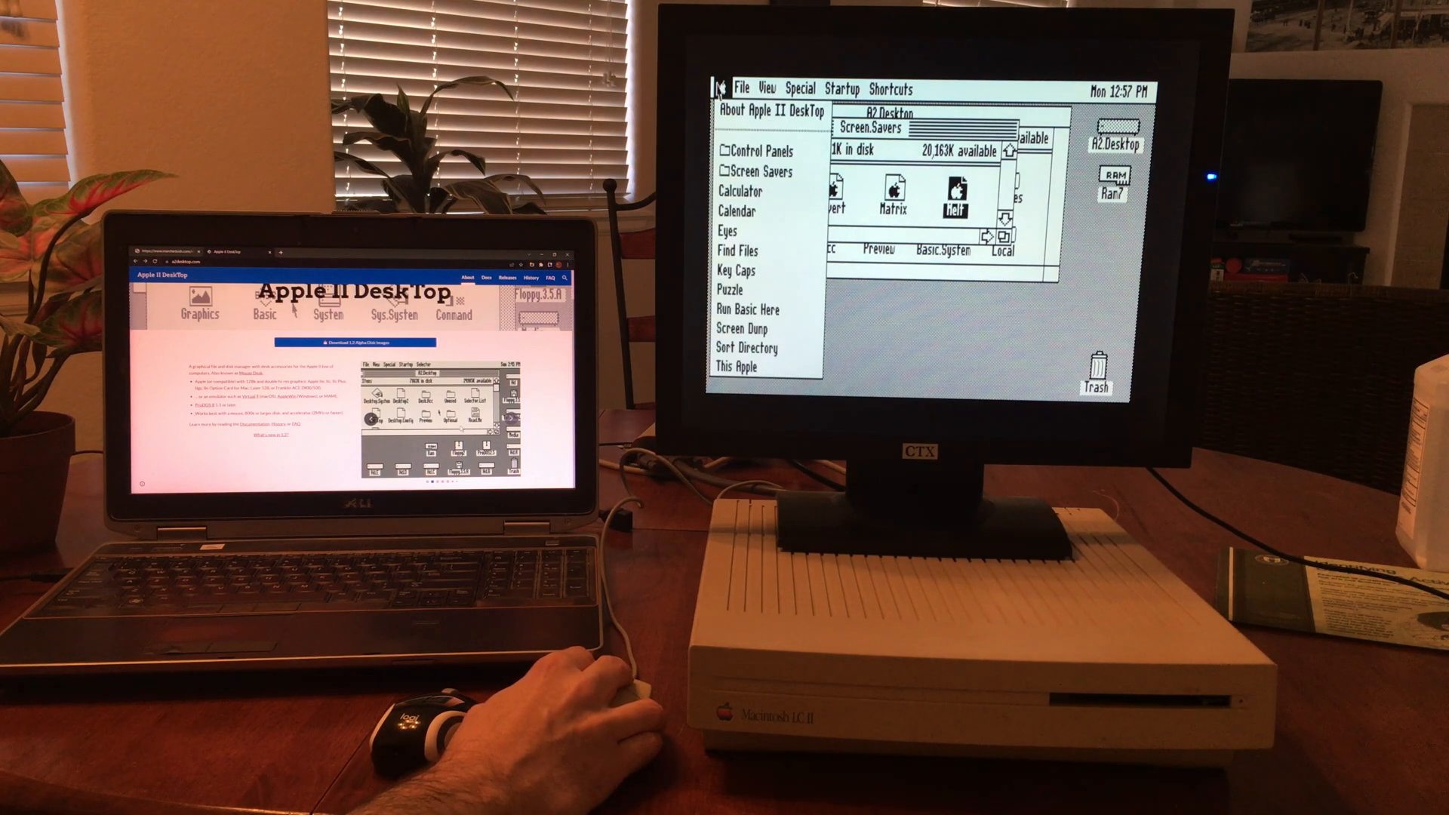
pyautogui.moveTo(740, 191)
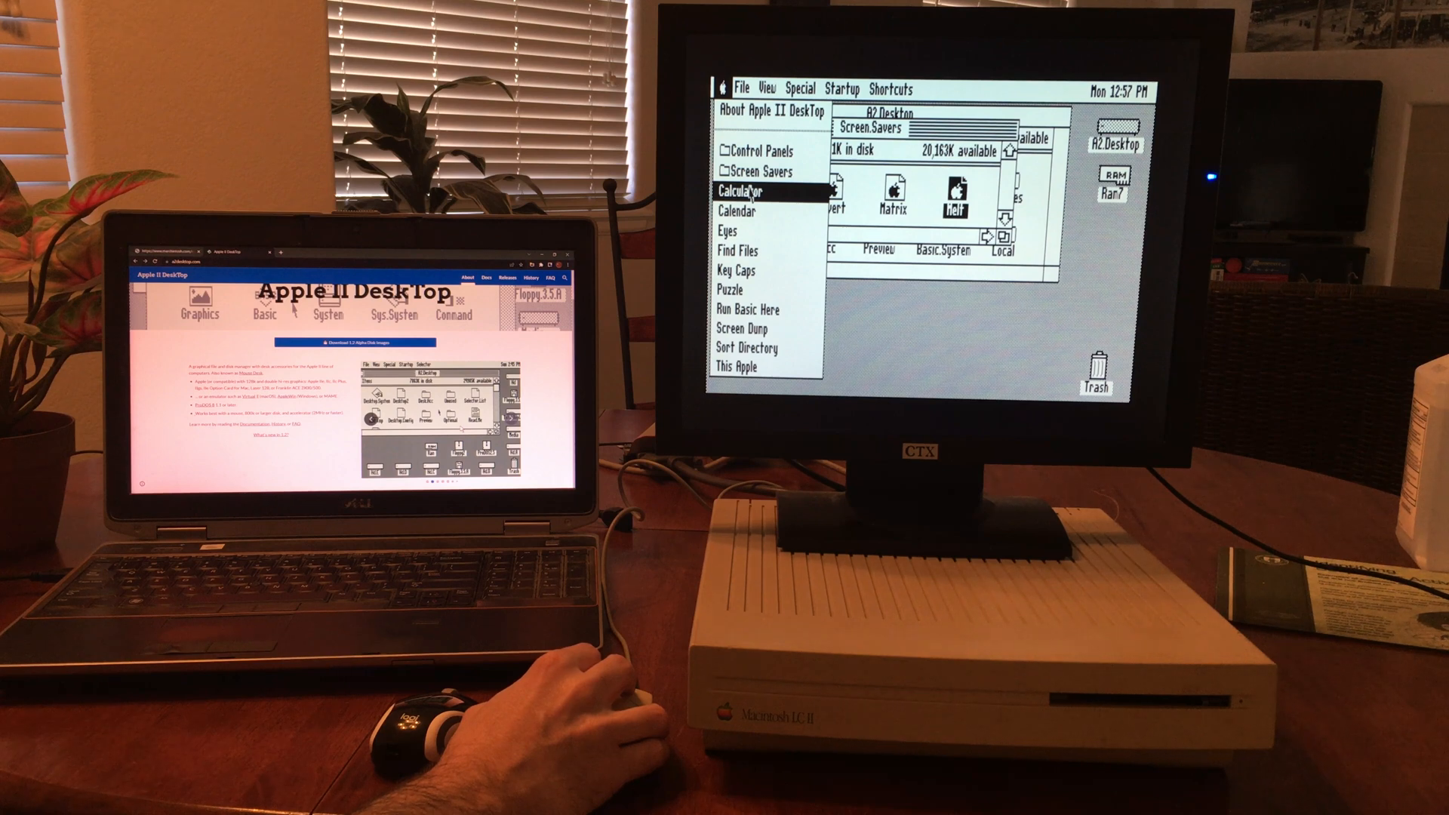
pyautogui.click(746, 192)
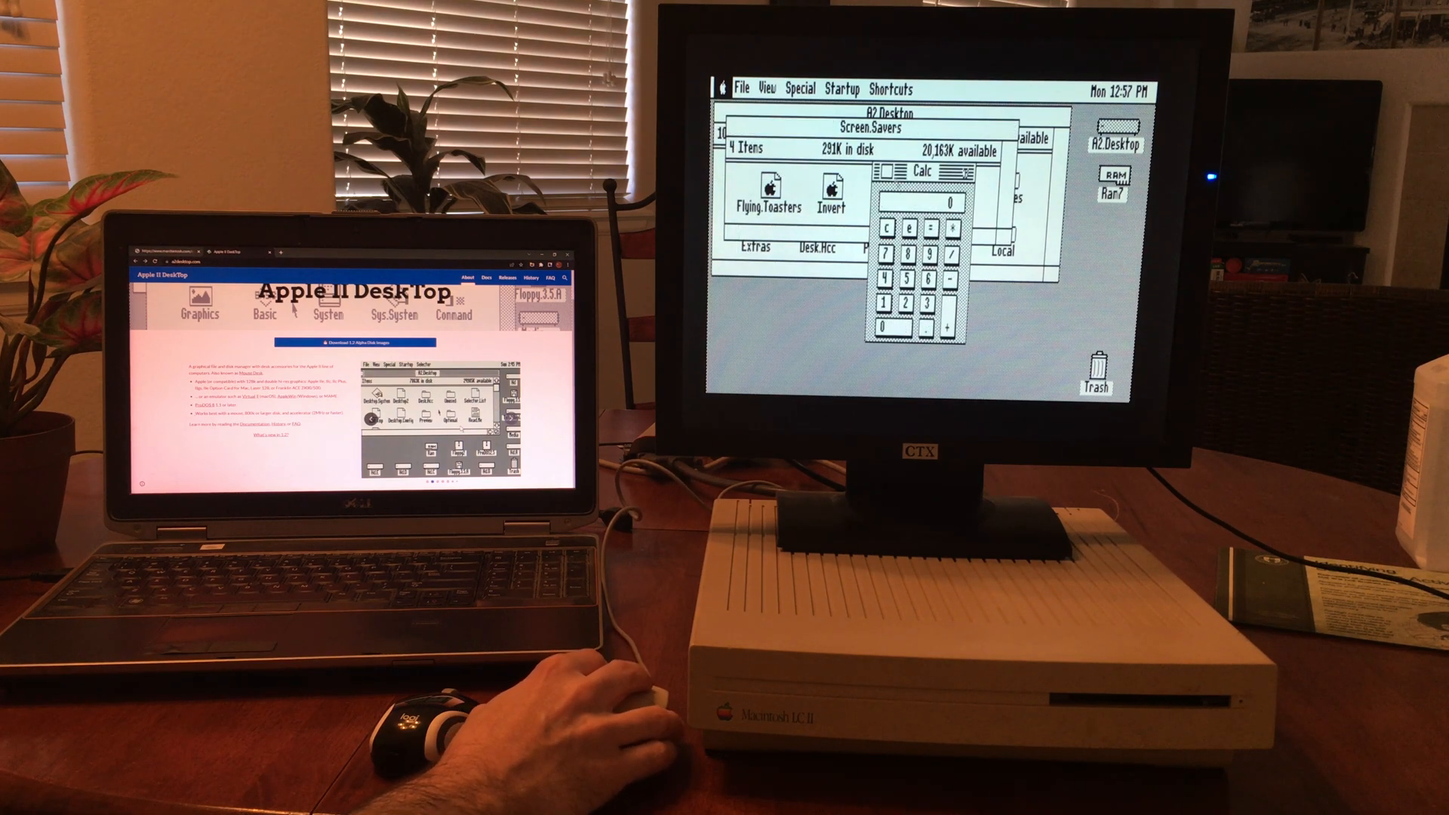
pyautogui.click(884, 174)
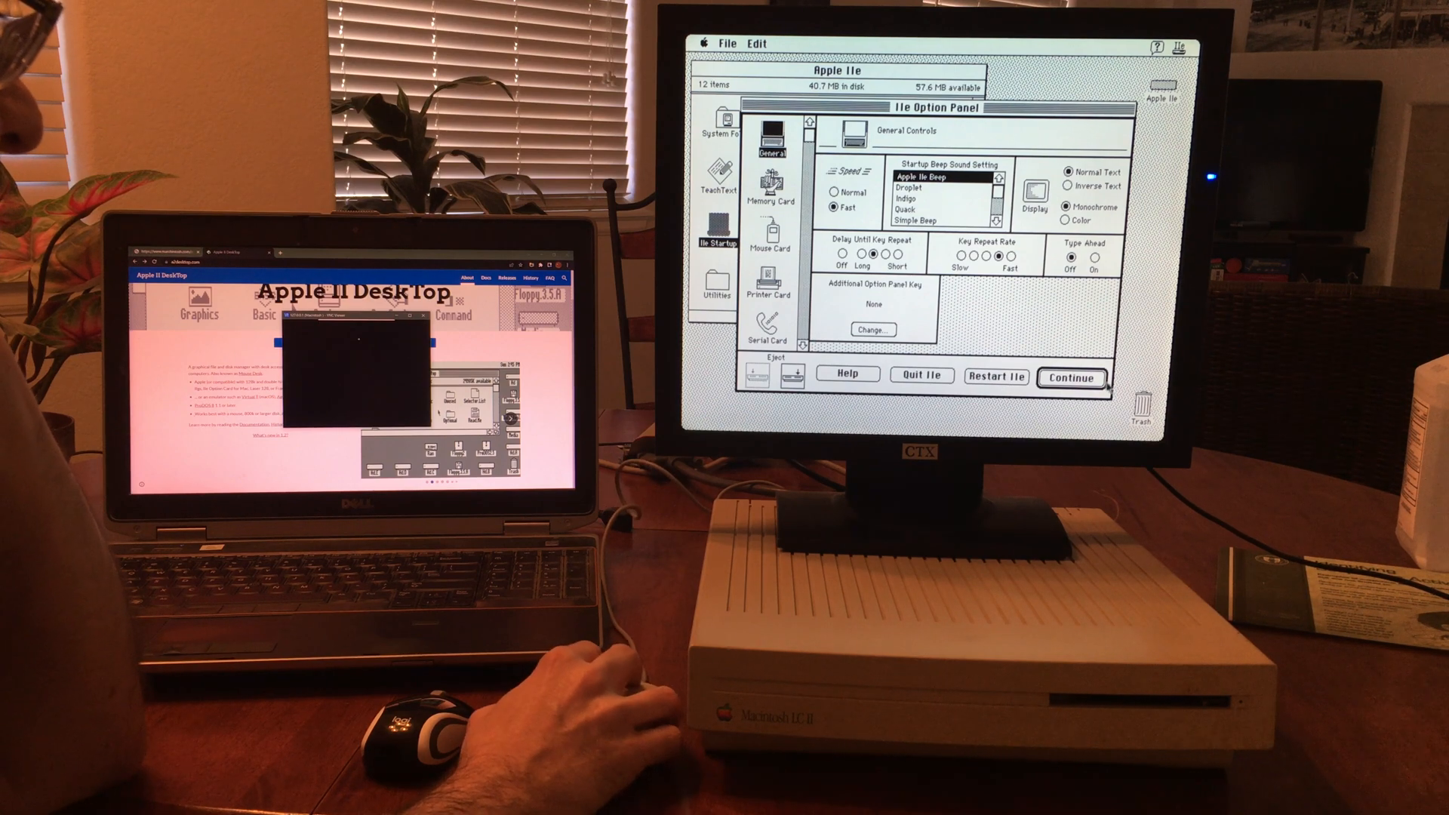
# - Continue out of the IIe Option Panel back to Apple II DeskTop
pyautogui.click(1071, 378)
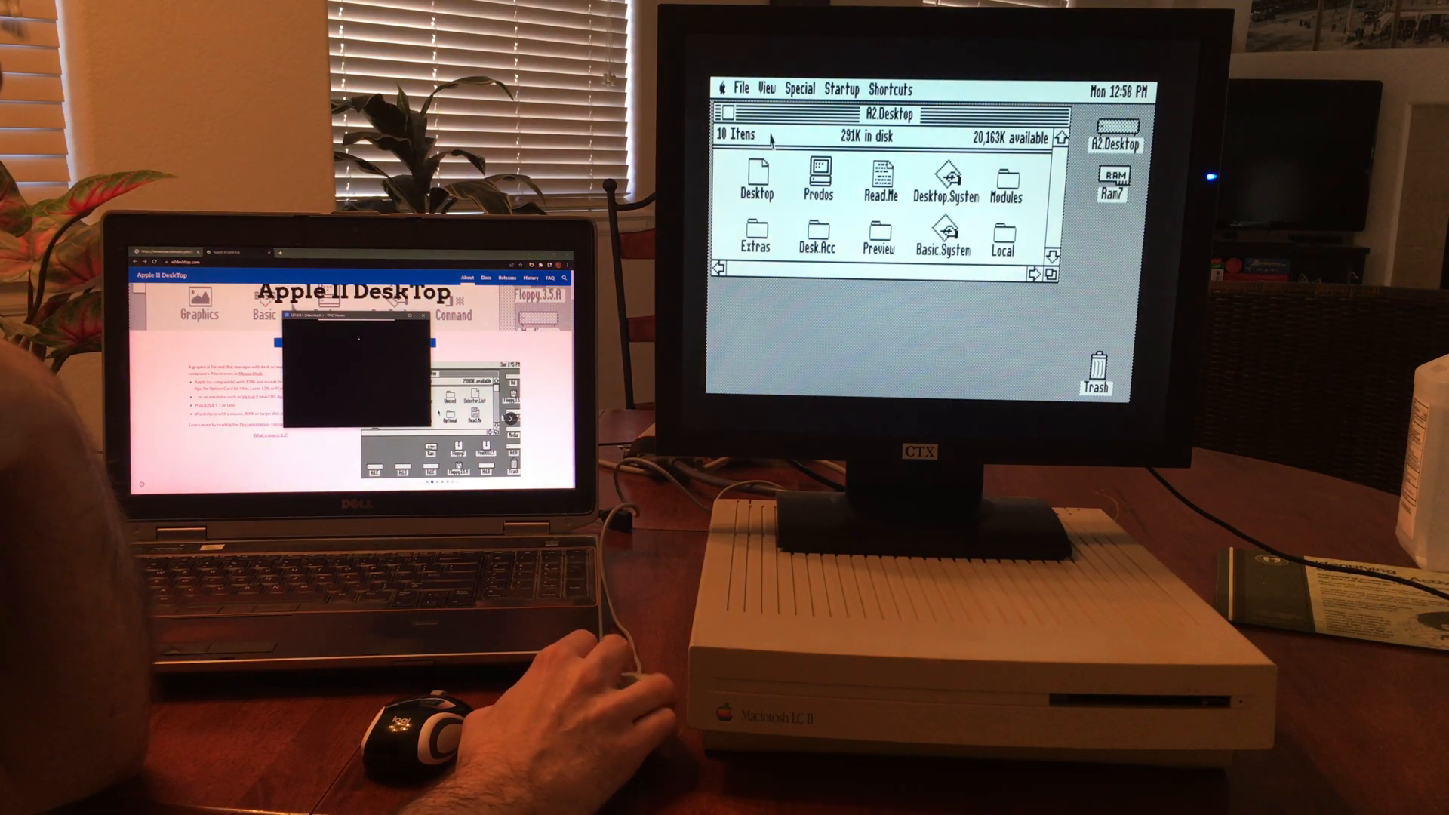
pyautogui.click(740, 87)
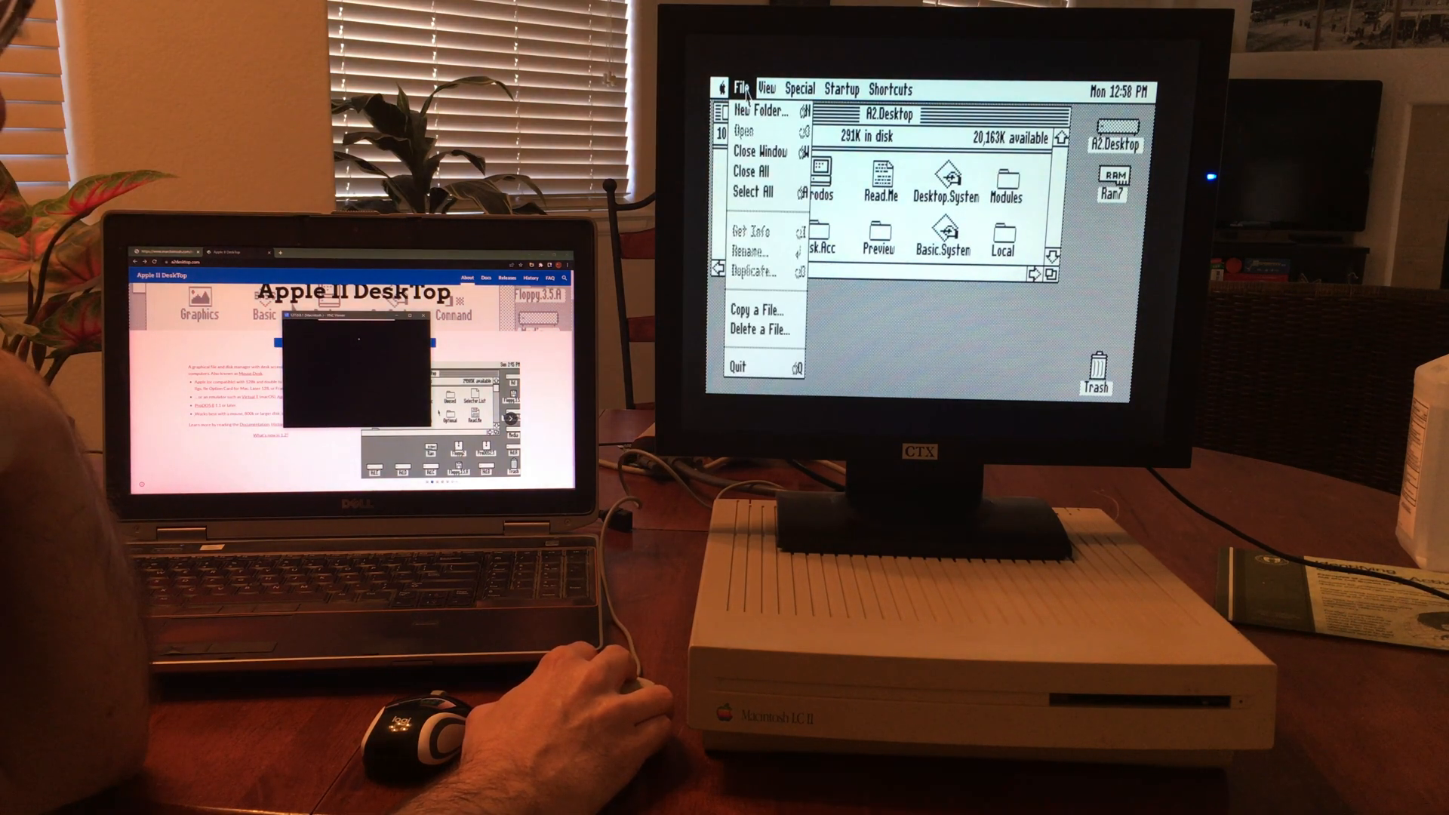
pyautogui.click(722, 88)
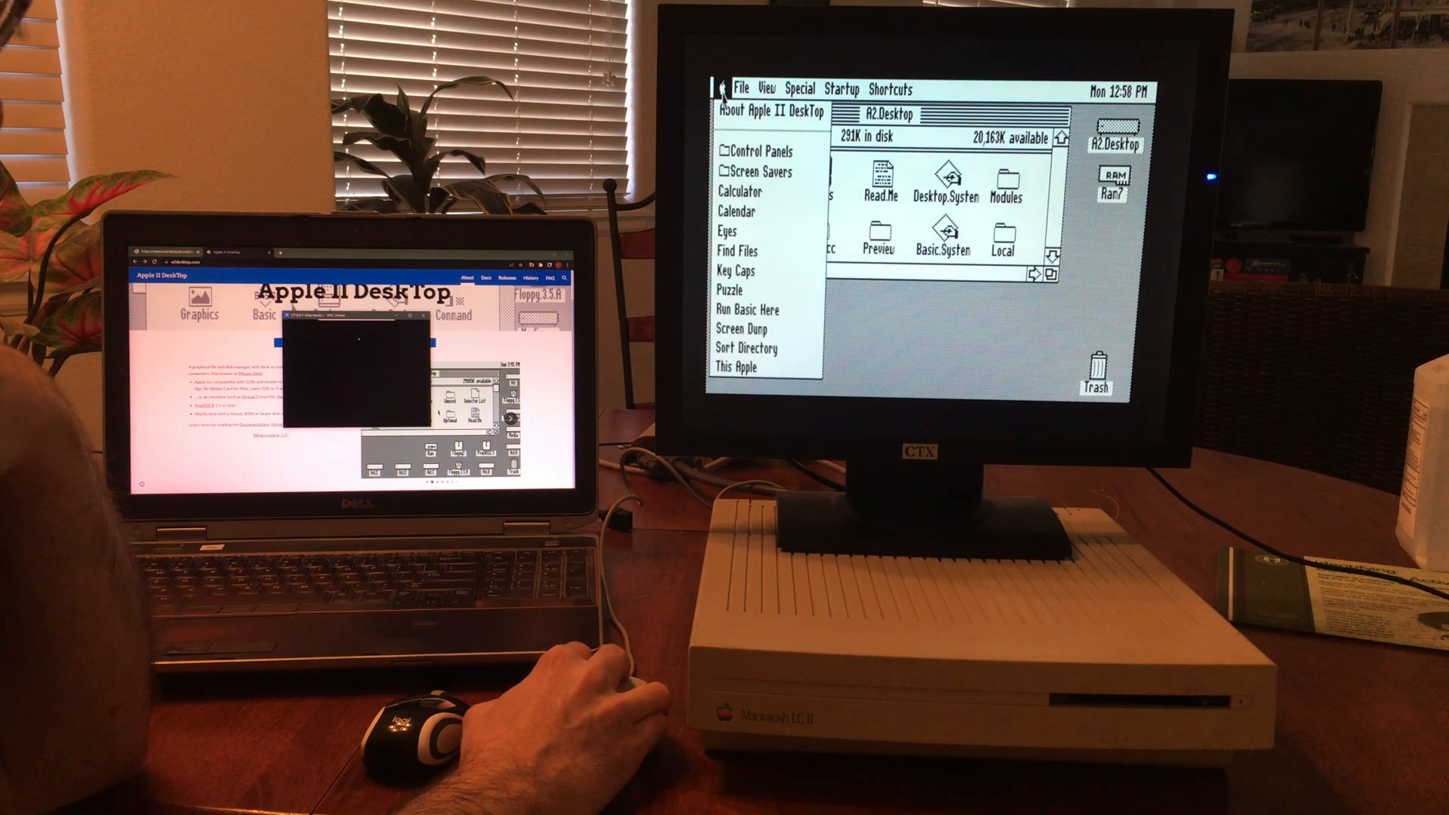